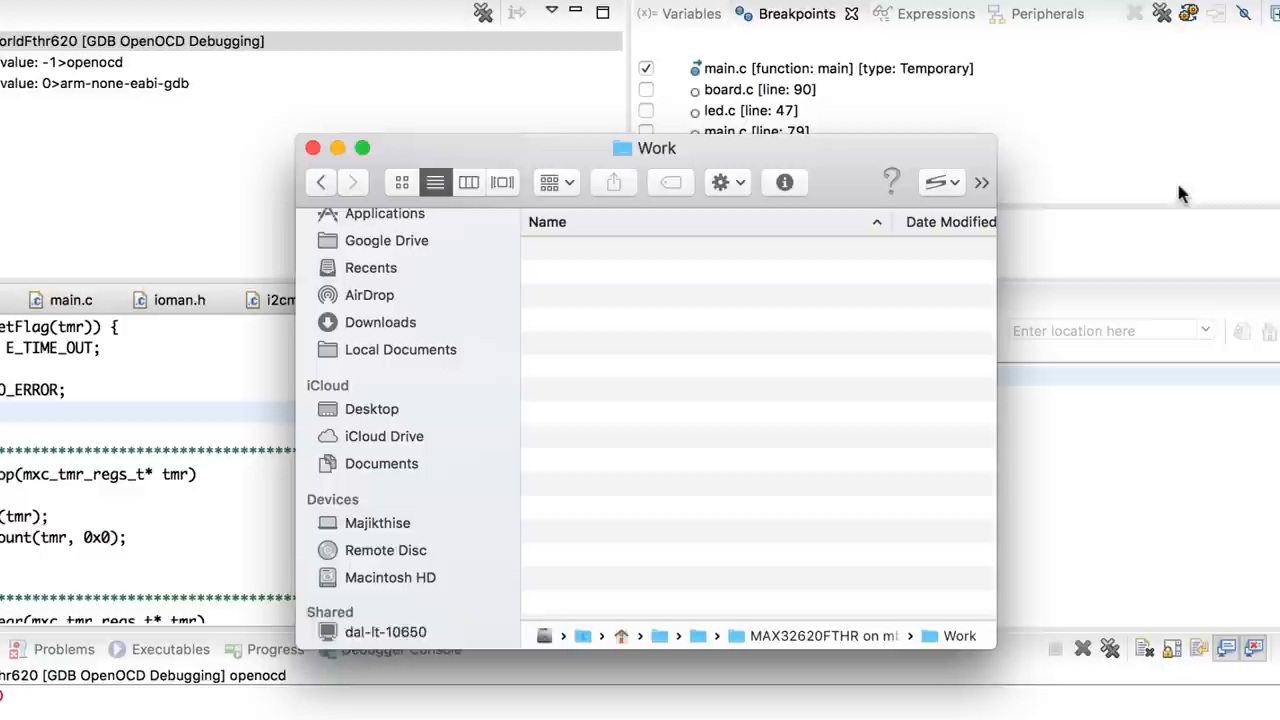
Step: Add the MAX32620FTHR board to the Mbed online compiler as the active platform
{"action": "left_click", "coordinate": [374, 604]}
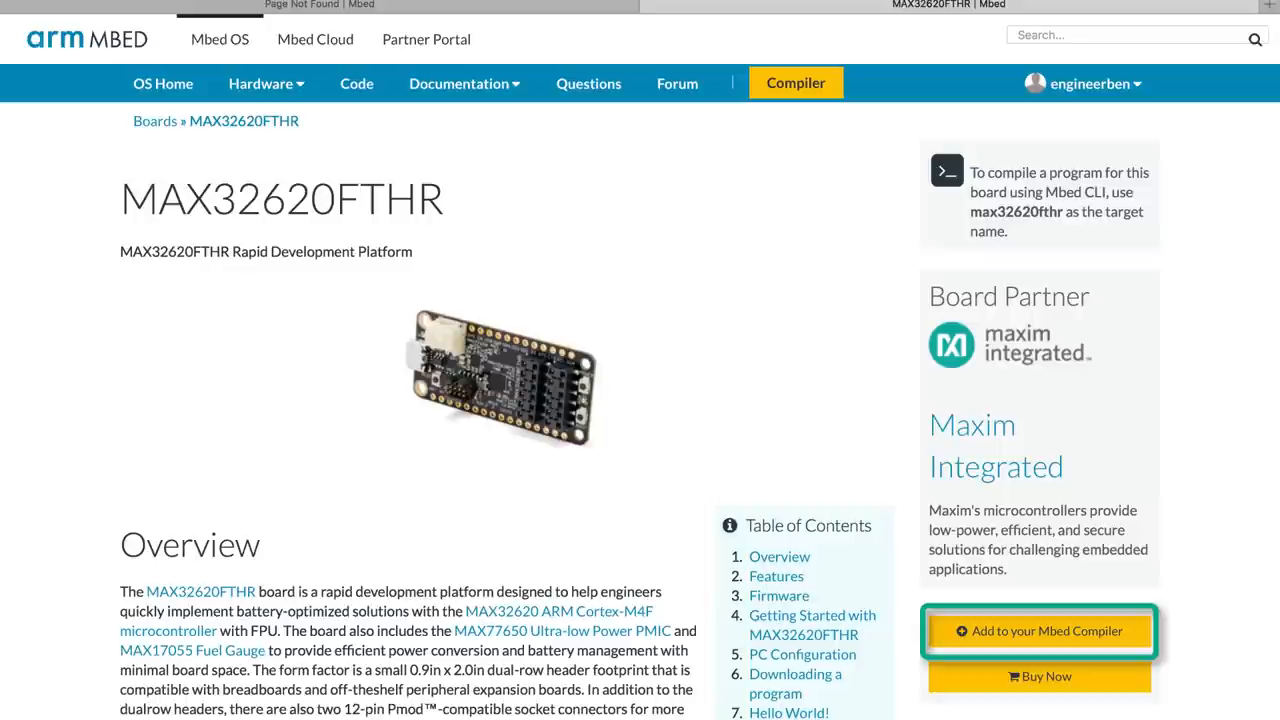
{"action": "left_click", "coordinate": [1039, 631]}
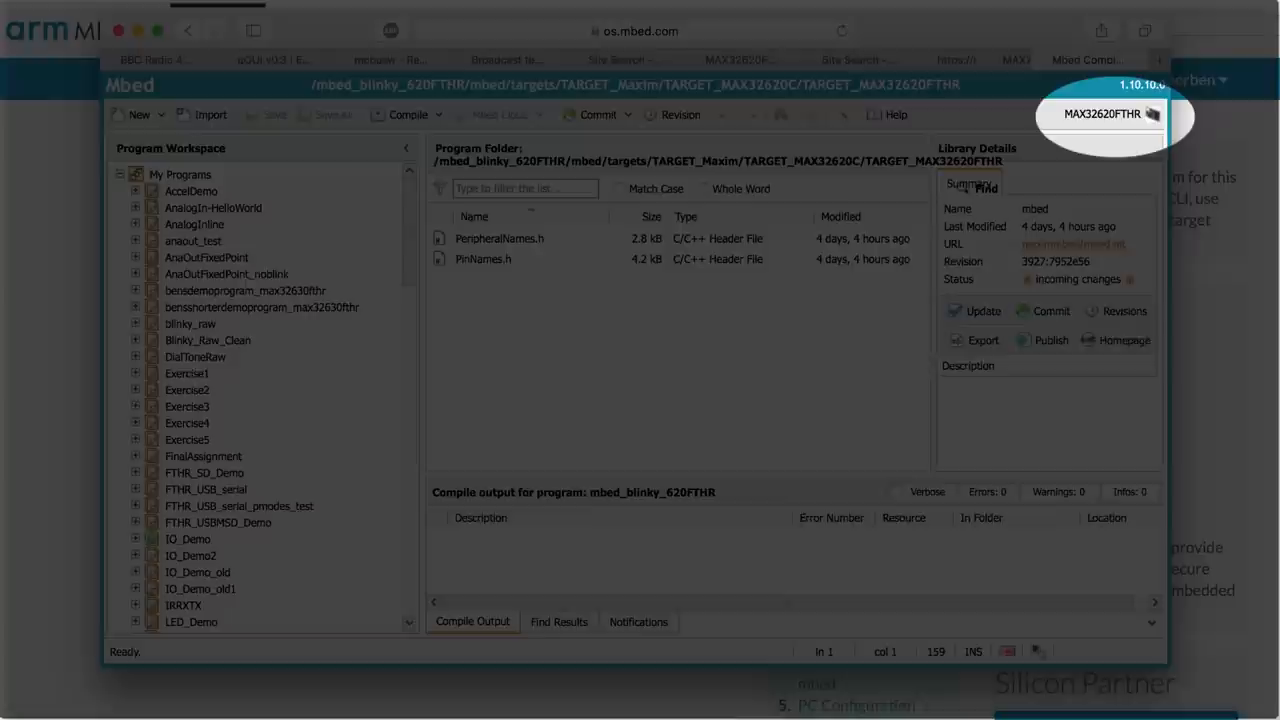